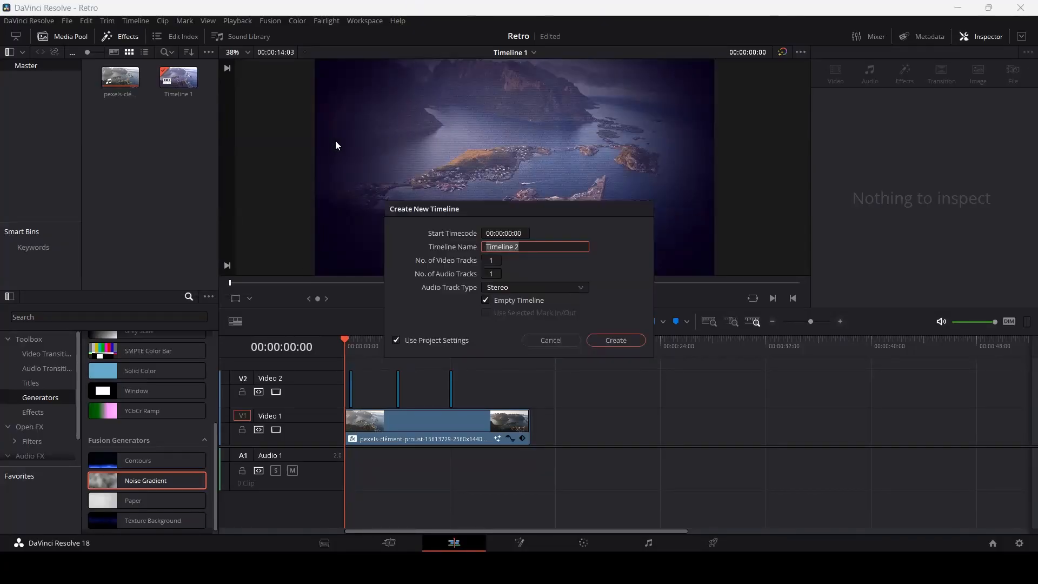
Name the new empty timeline 'VHS Effect' and create it
text(VHS)
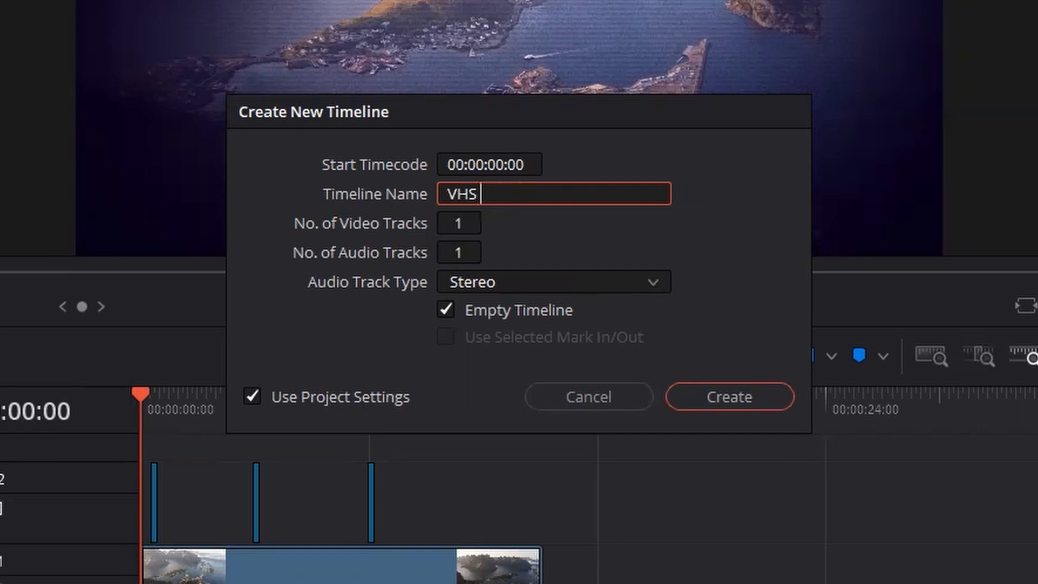
click(728, 397)
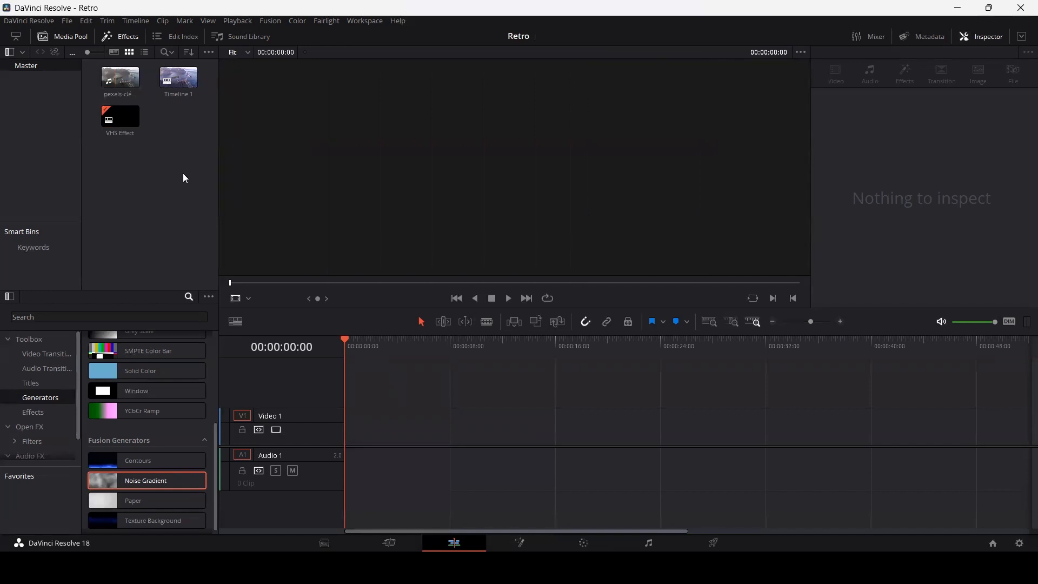
Drag the aerial clip from the Media Pool onto track Video 1
drag(120, 76, 347, 427)
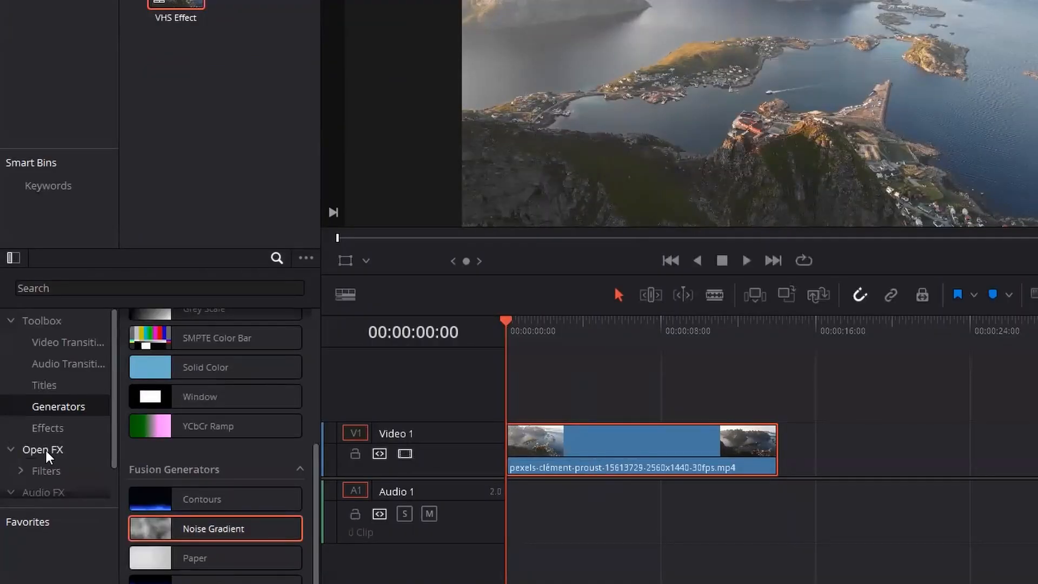
Find Scanlines under Open FX via 'scan' and drop it onto the aerial clip
click(159, 287)
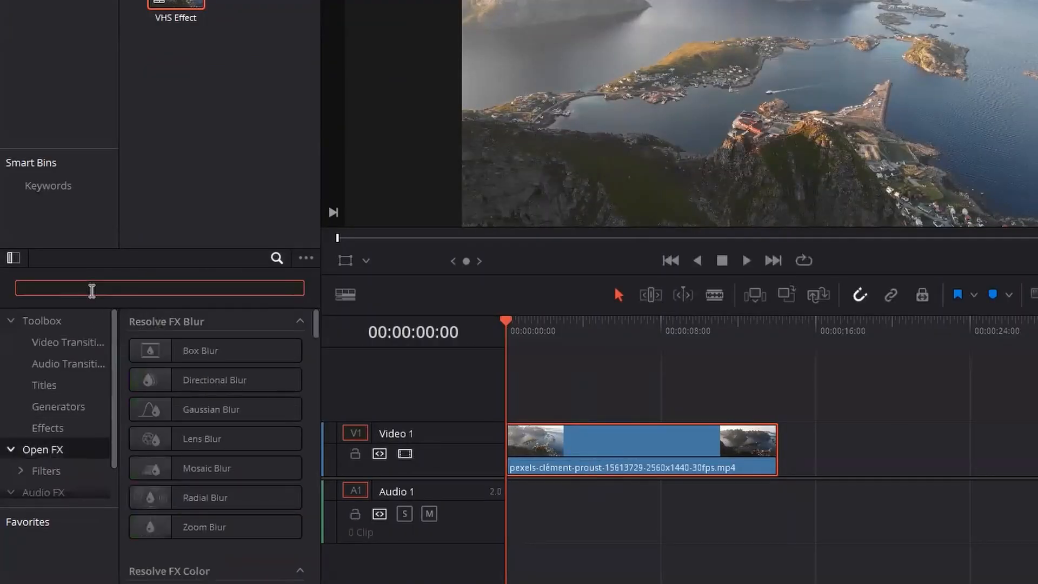
text(scan)
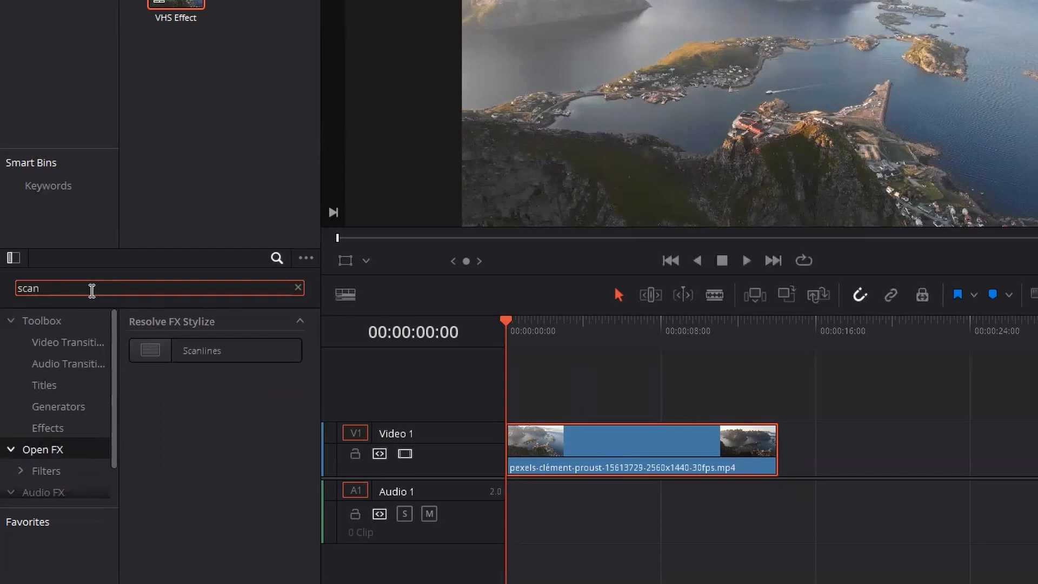
drag(214, 349, 599, 443)
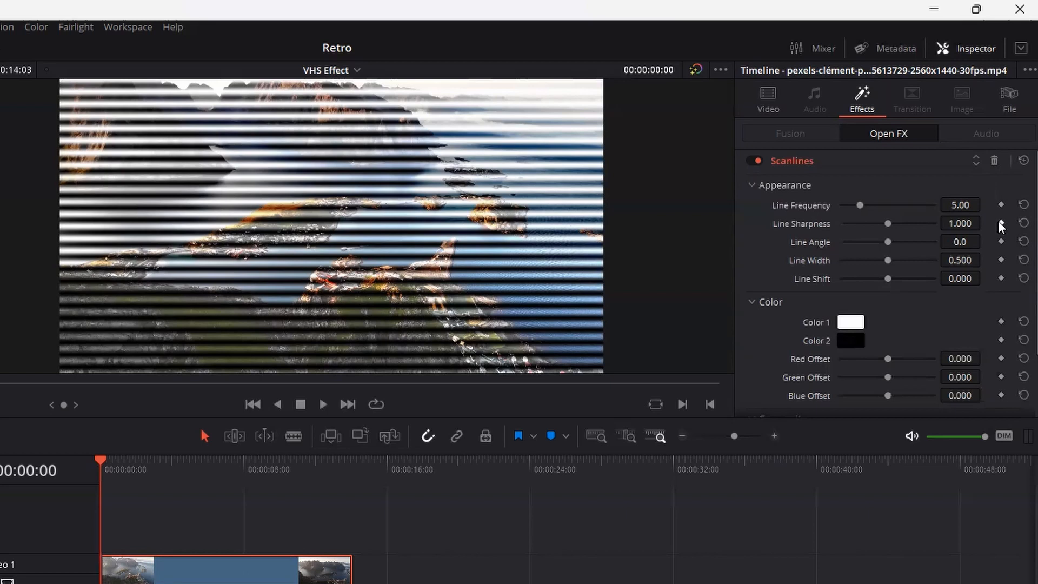
Set the Scanlines Line Frequency to 10 in the Inspector
click(960, 204)
text(10)
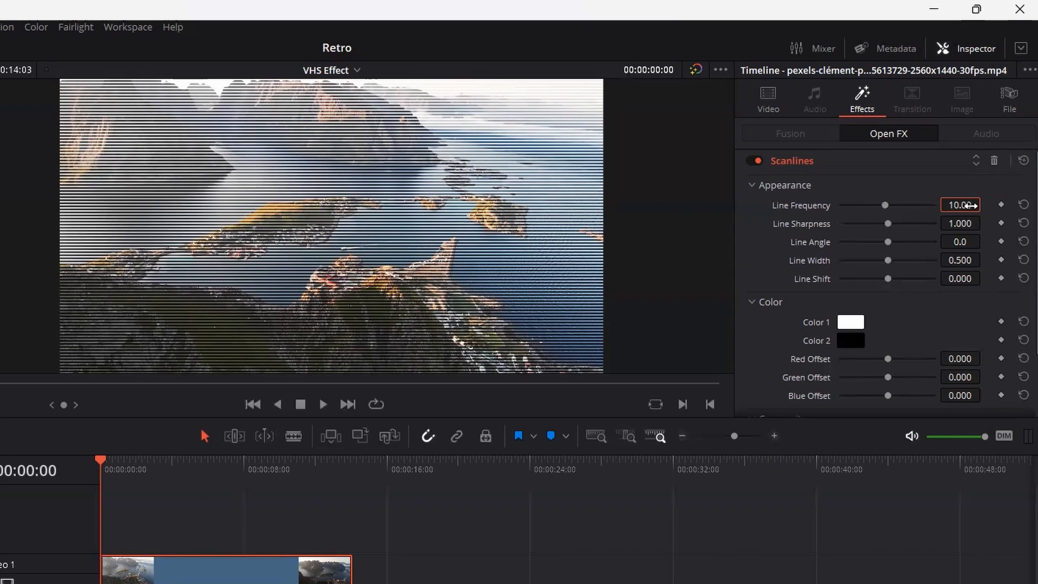
scroll(down, 3)
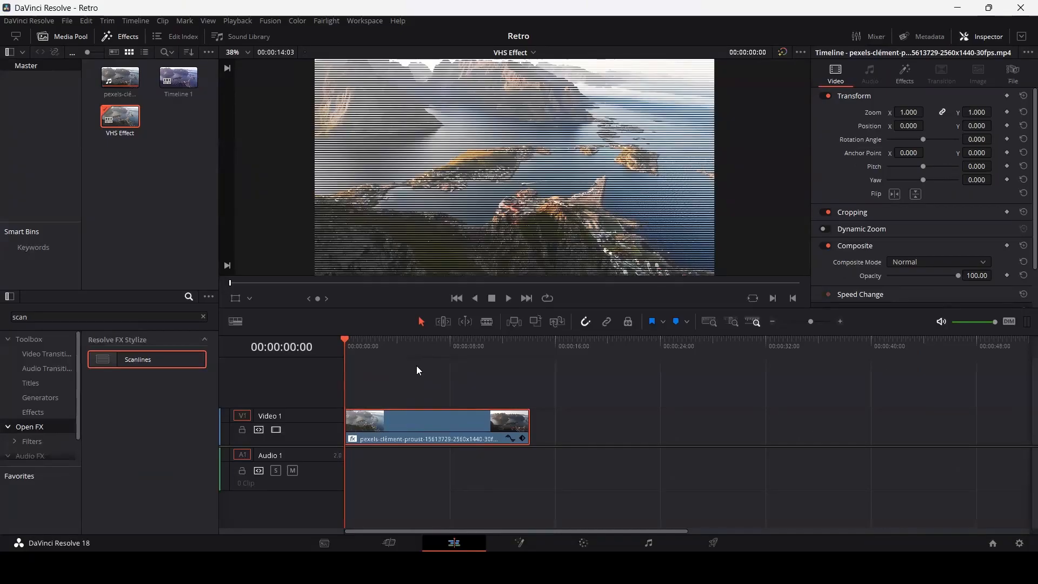
mouse_move(204, 327)
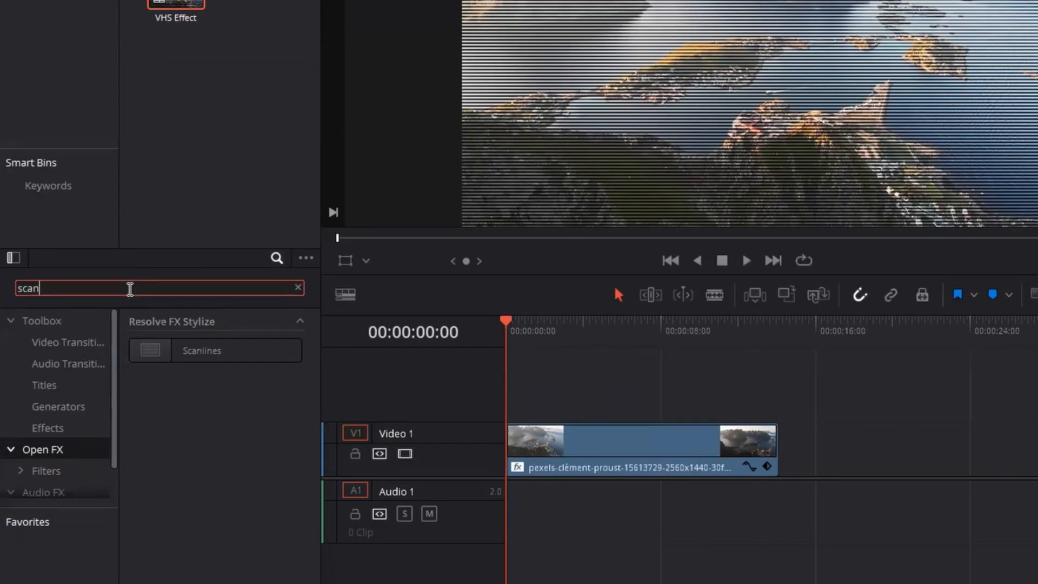
Search 'fast' to bring up the Fast Noise effect for the clip
text(fast)
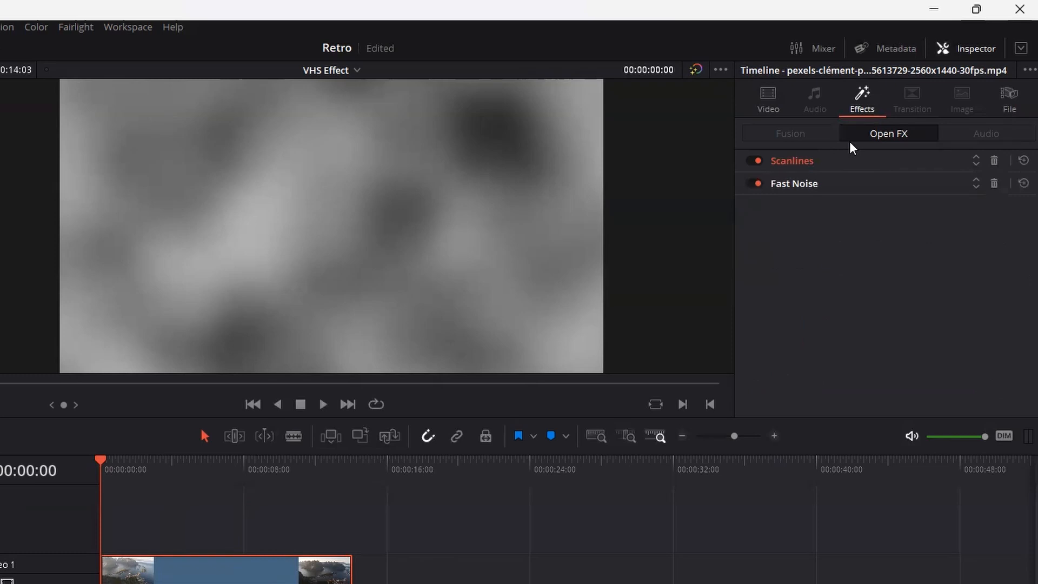
Set Fast Noise Brightness to -0.005 and Contrast to 0.45 in the Inspector
click(794, 184)
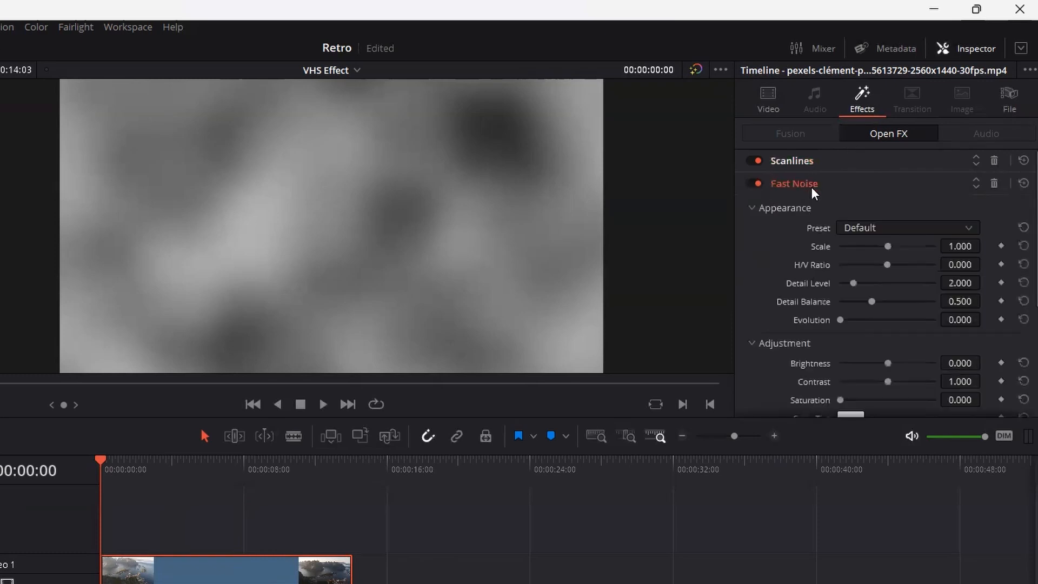
mouse_move(821, 246)
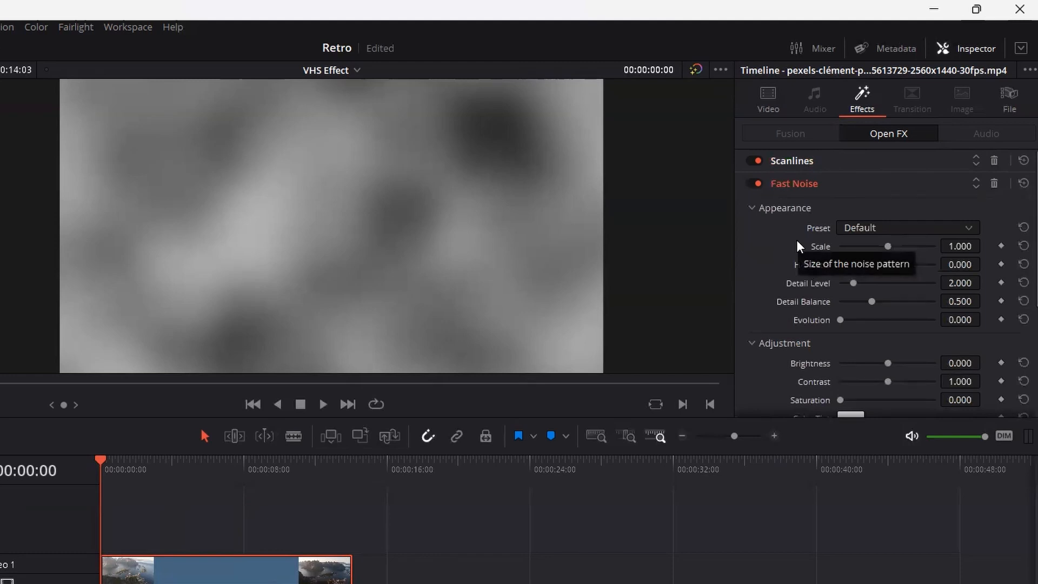
mouse_move(888, 258)
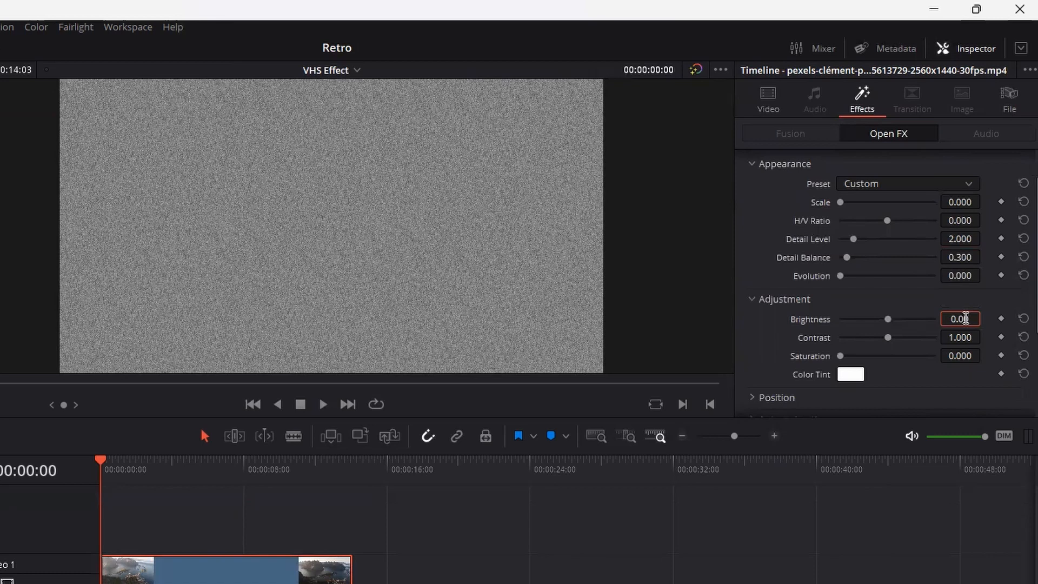
text(0.005)
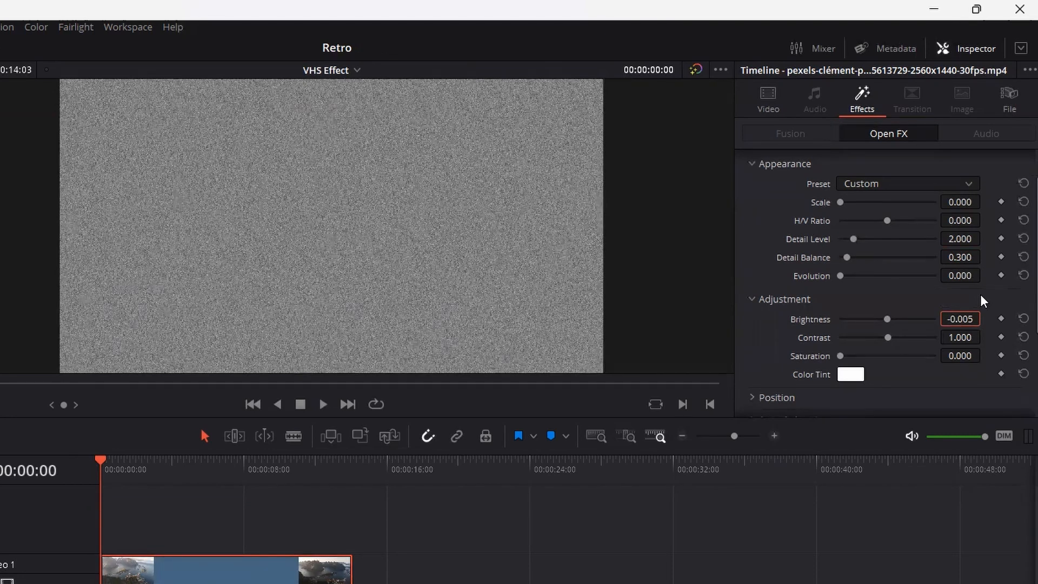
click(960, 337)
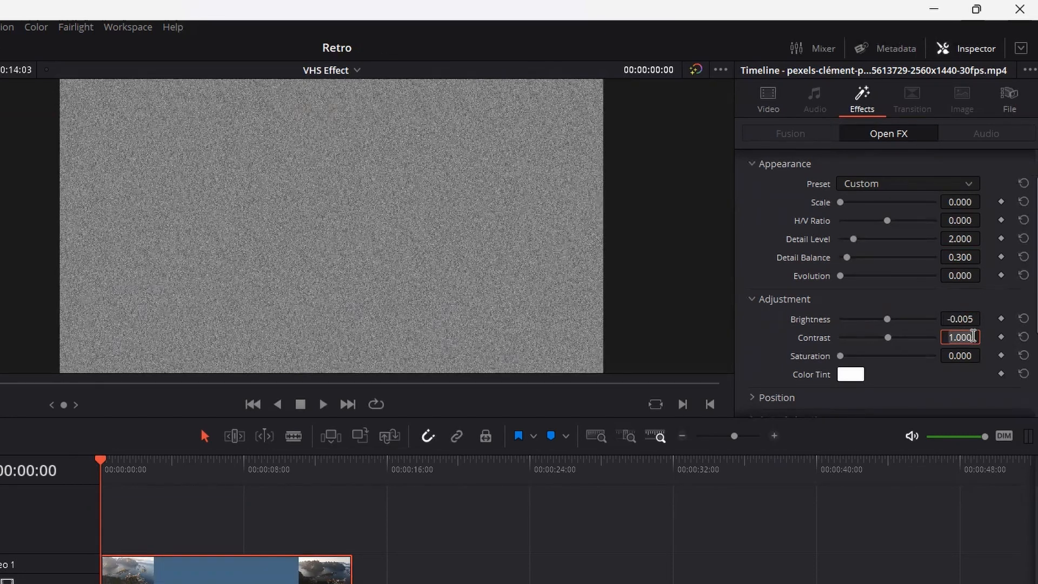
text(0.450)
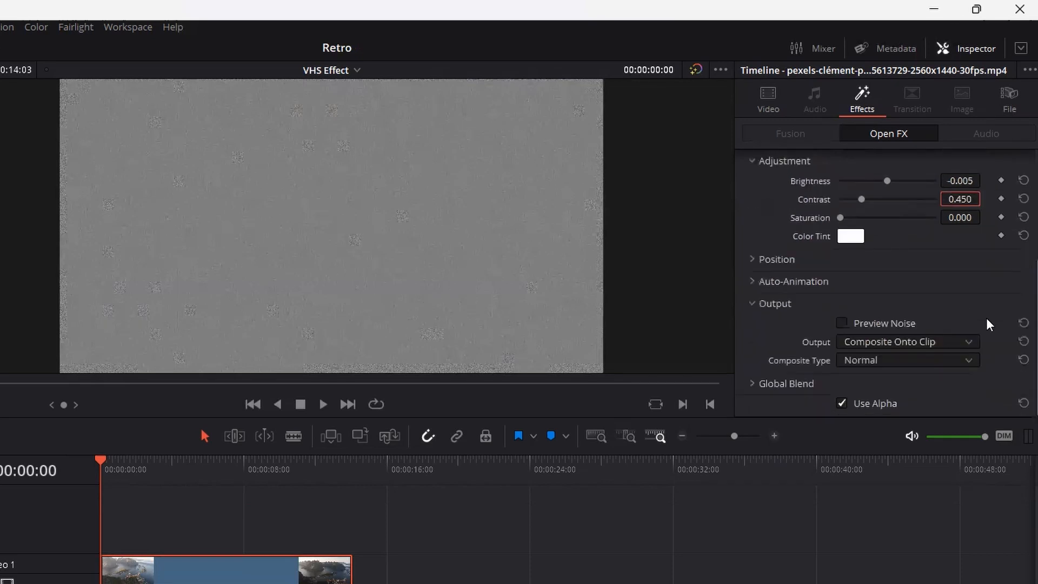
mouse_move(886, 369)
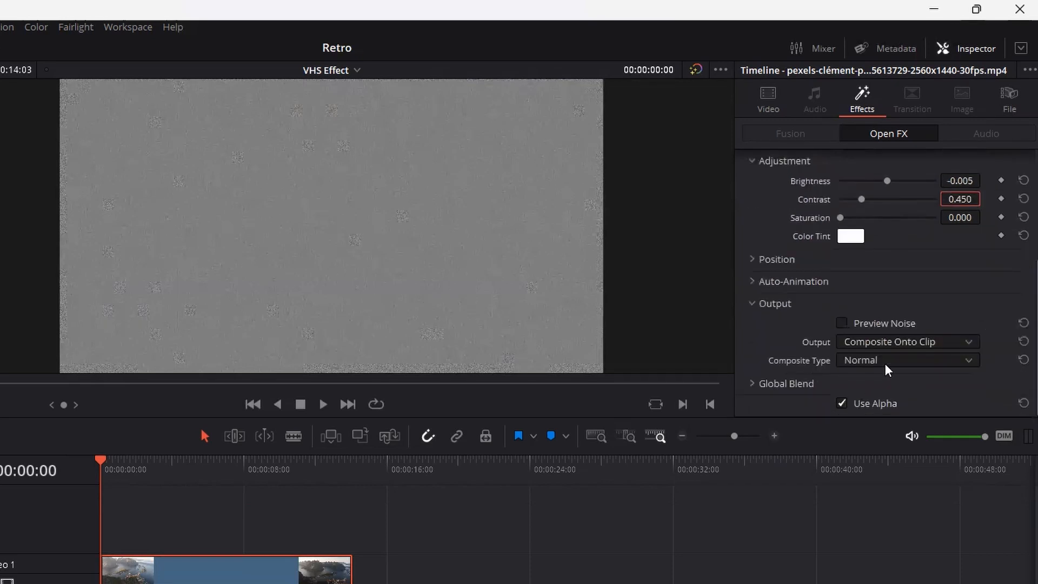
Choose a composite mode for the noise so the aerial picture shows through
click(908, 359)
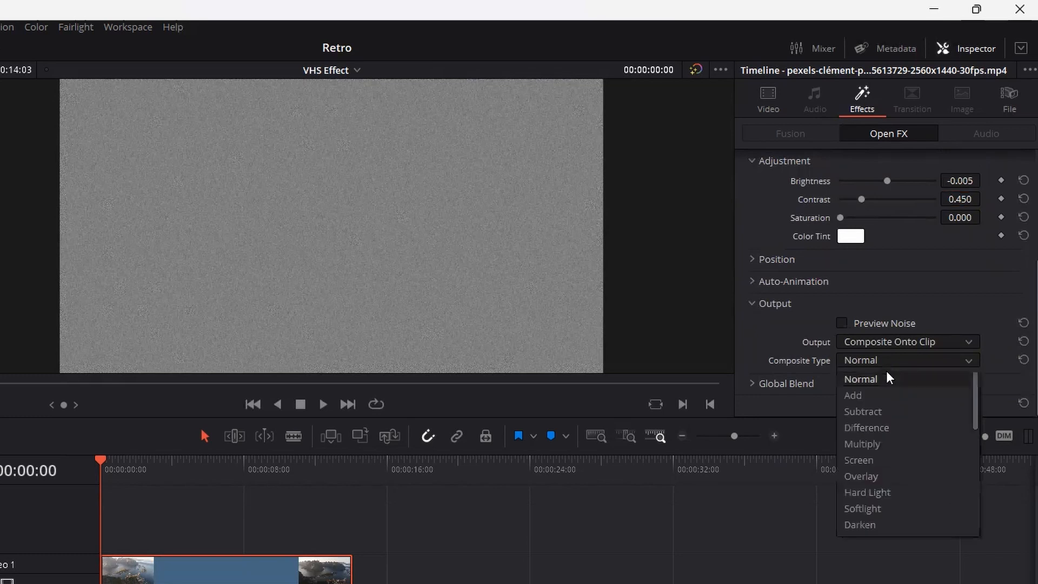
click(862, 476)
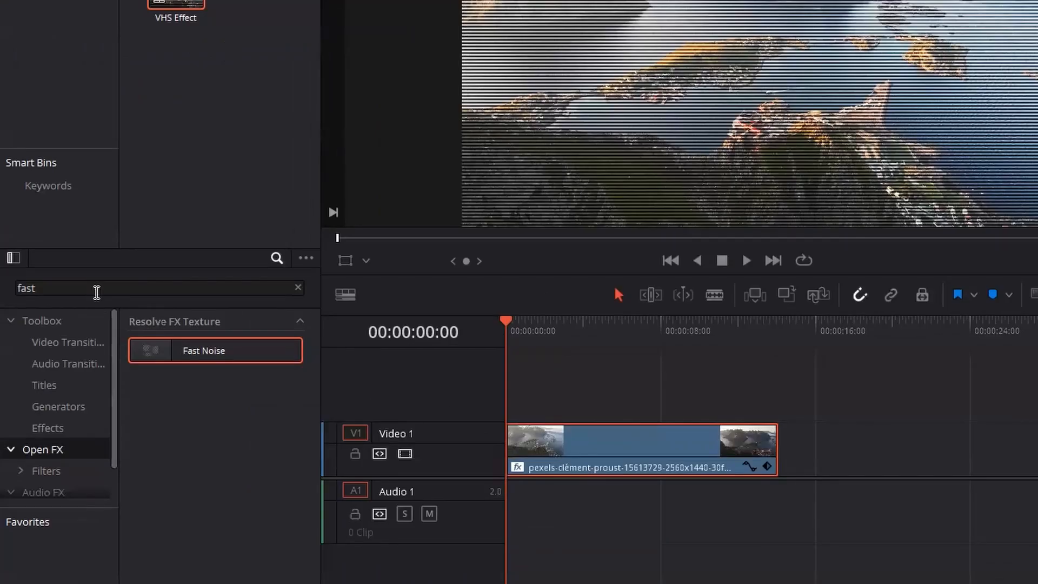
Search for Vignette, apply it to the clip, then clear the effect search
text(vin)
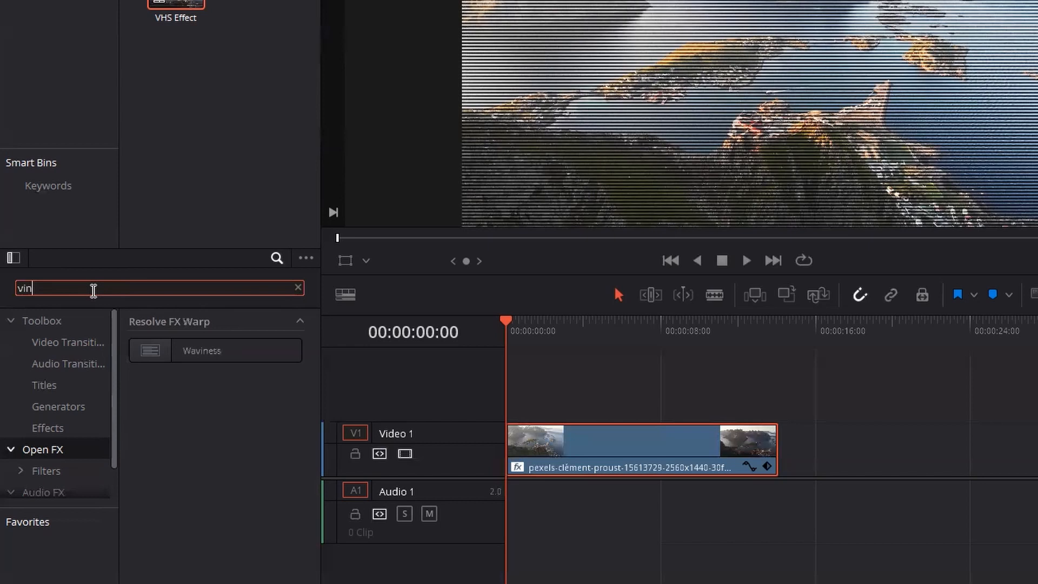
key(Backspace)
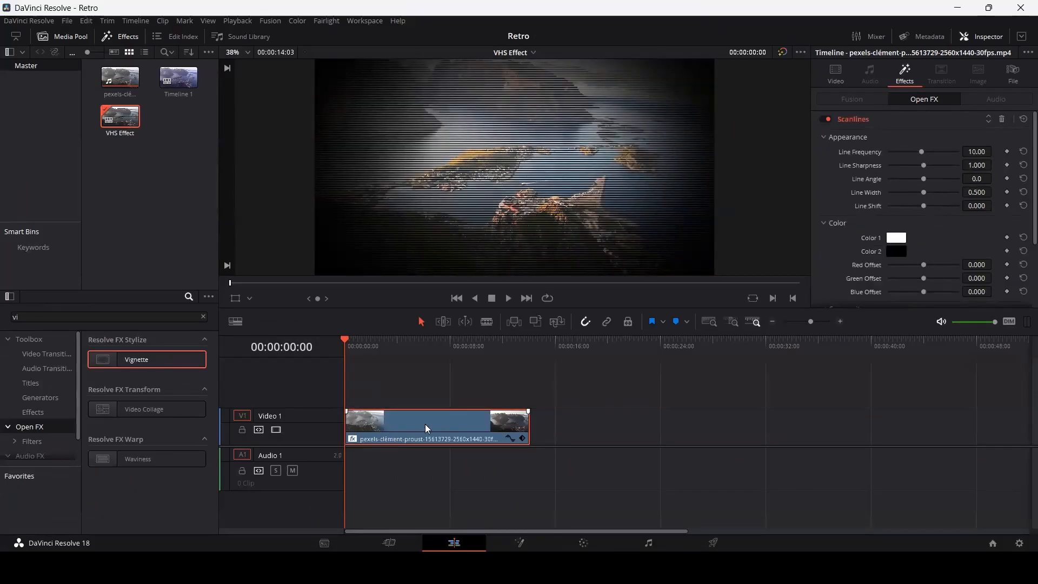
click(202, 316)
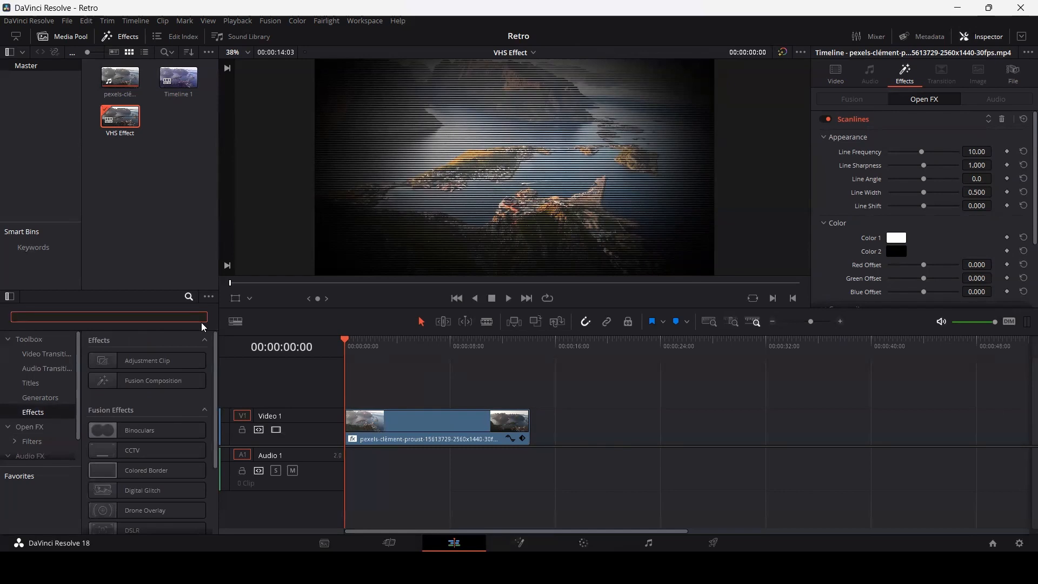
mouse_move(175, 347)
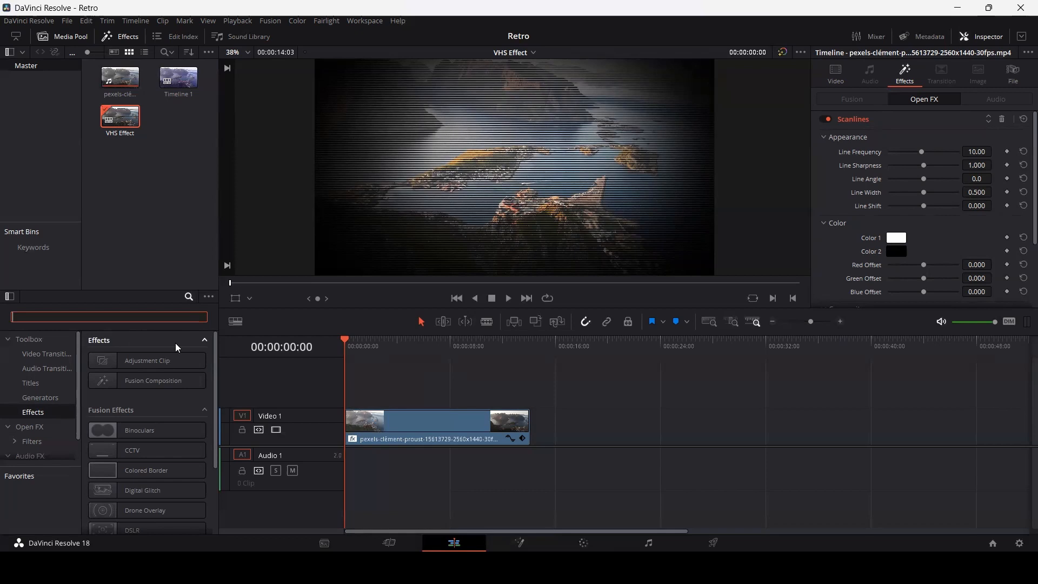
mouse_move(412, 379)
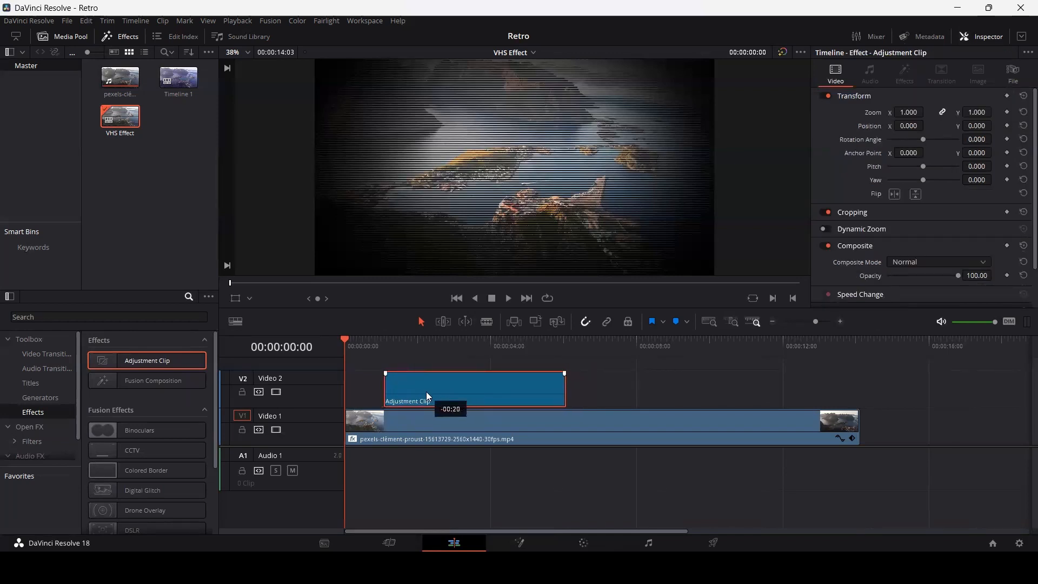
Trim the adjustment clip on V2 down to a brief flash
drag(563, 389, 402, 389)
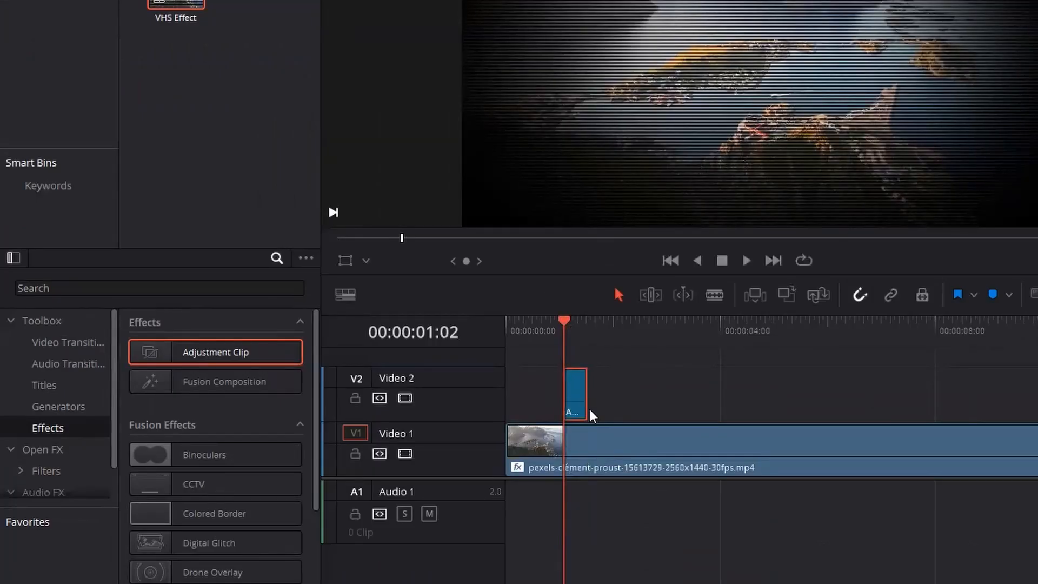
Apply Digital Glitch to the adjustment clip and select it to view its settings
text(gli)
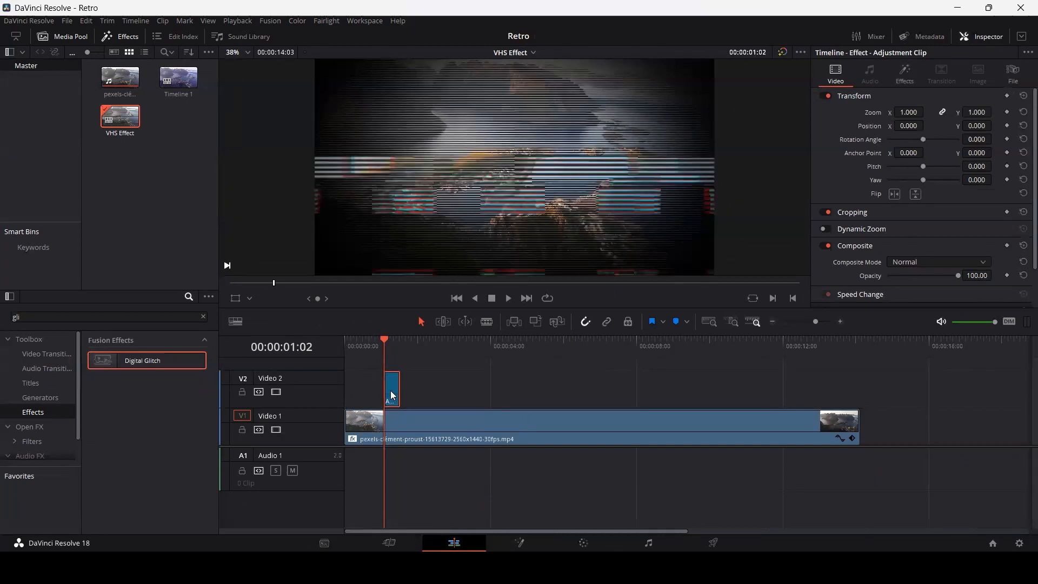
click(904, 72)
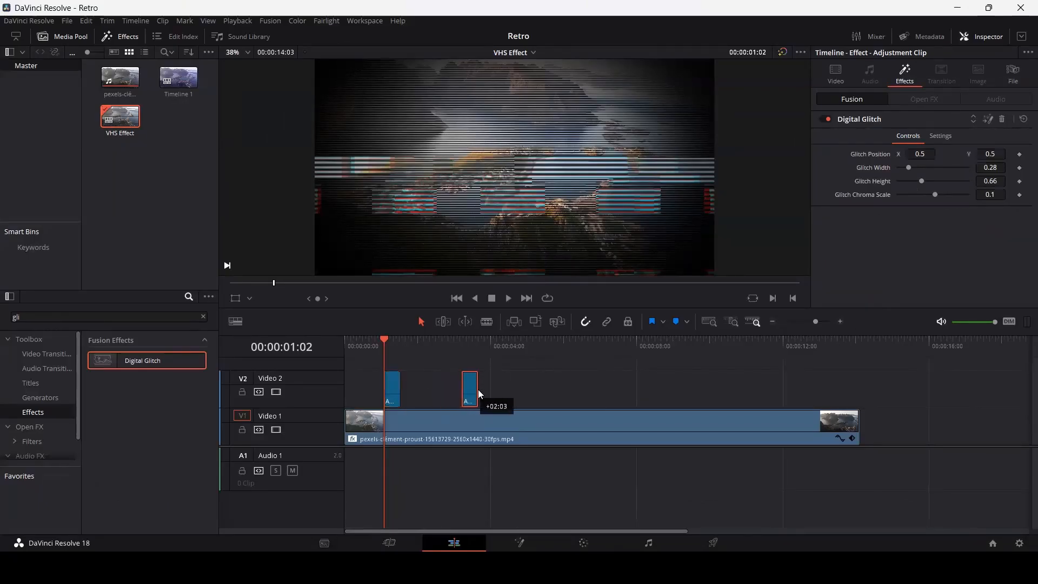
Alt-drag a copy of the glitch adjustment clip to about the four-second mark
drag(470, 389, 500, 389)
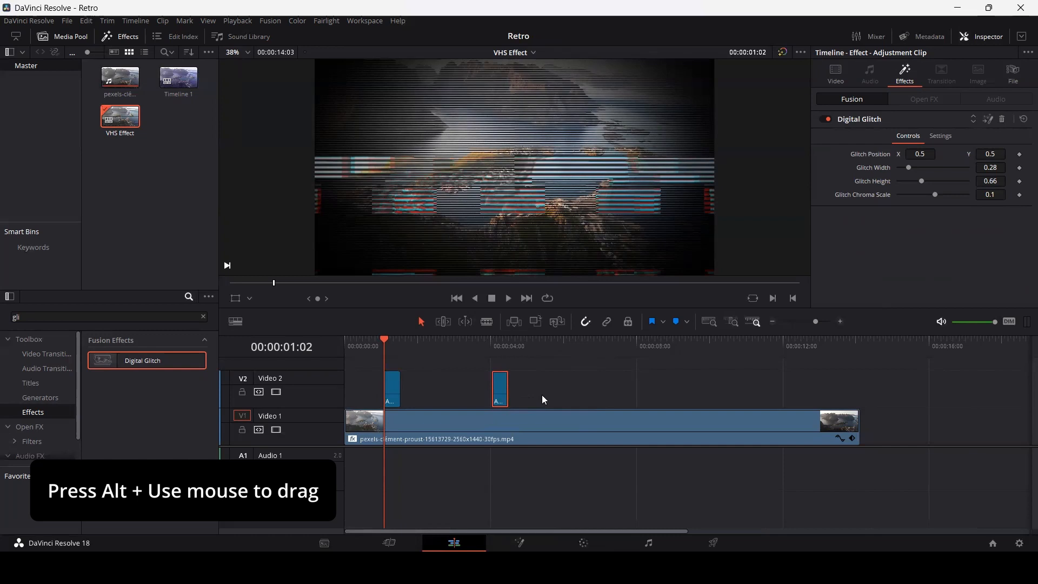
mouse_move(554, 391)
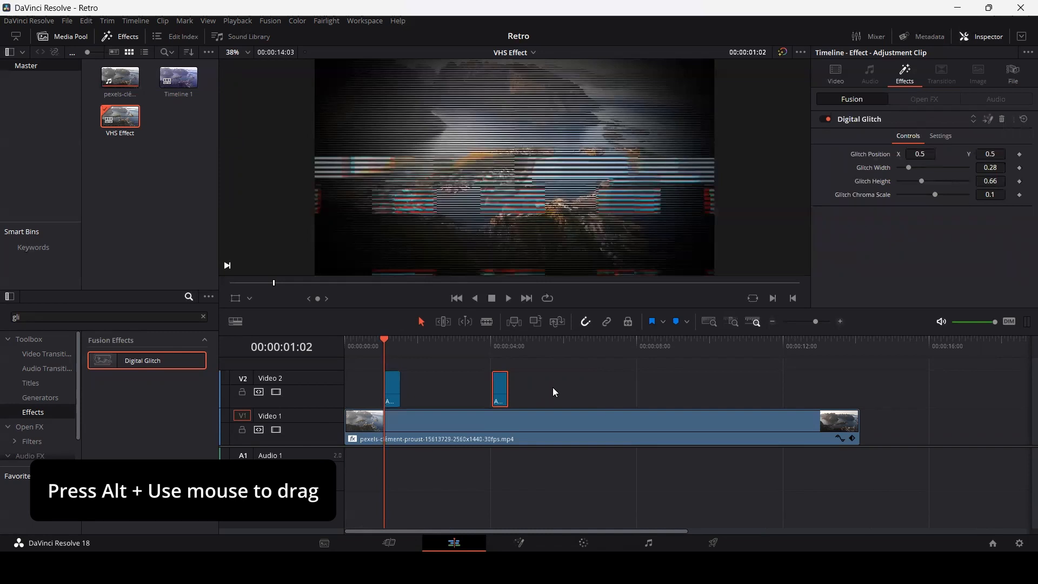
mouse_move(509, 392)
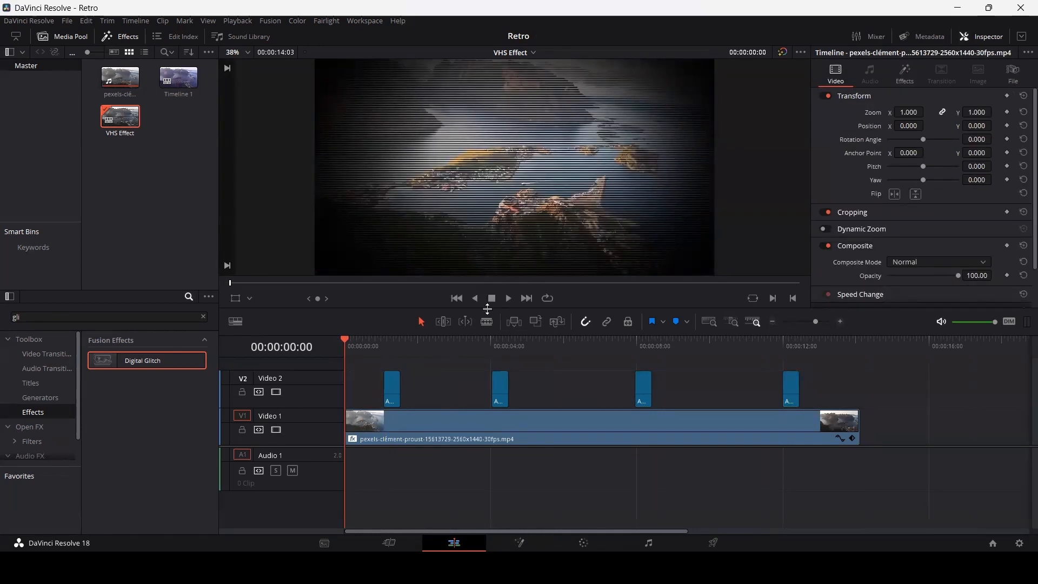
Lower the aerial clip's Scanlines Line Sharpness to 0.500 in the Open FX effects
click(596, 419)
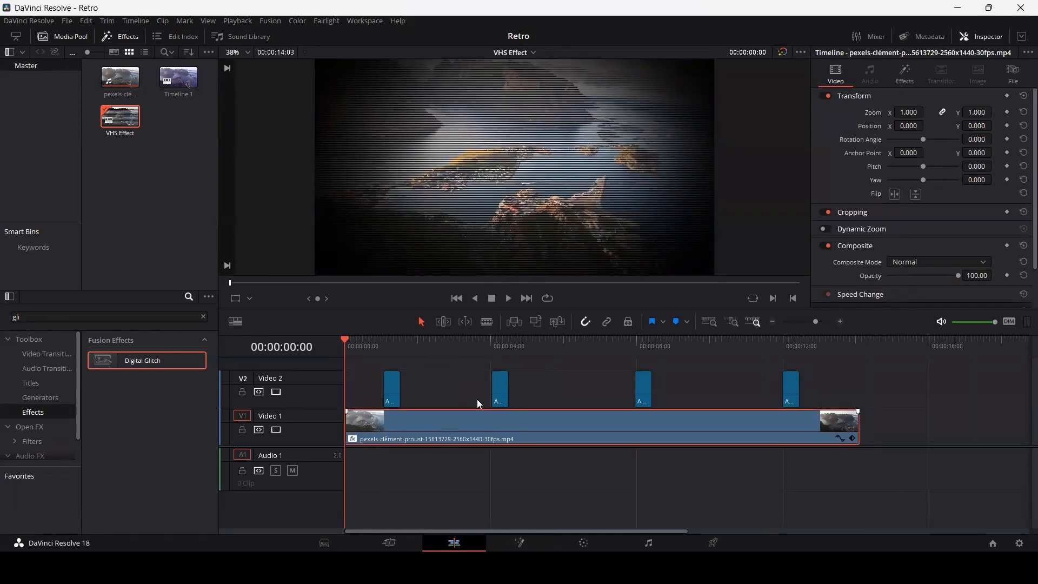
click(904, 75)
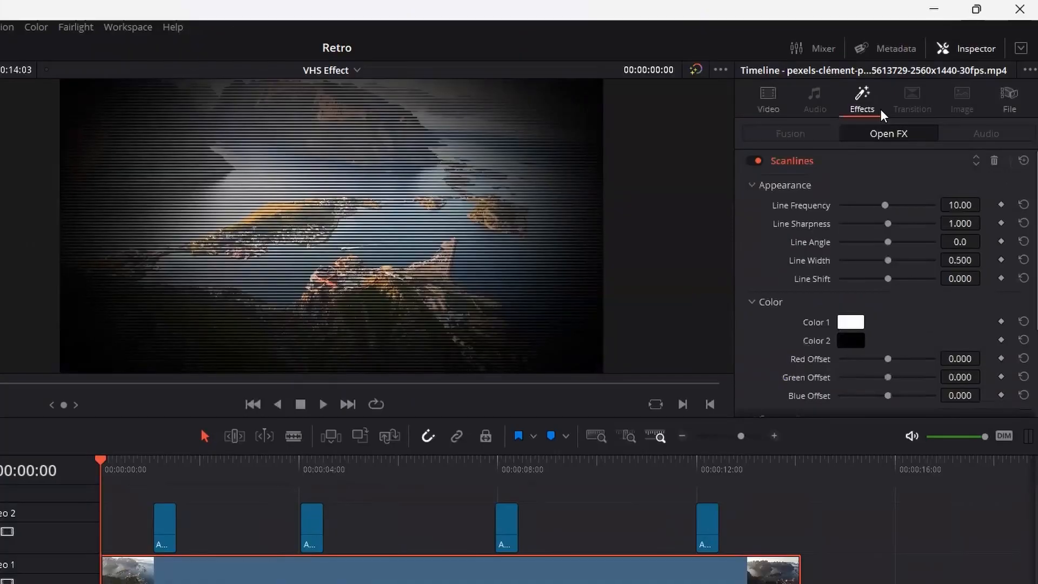
mouse_move(813, 175)
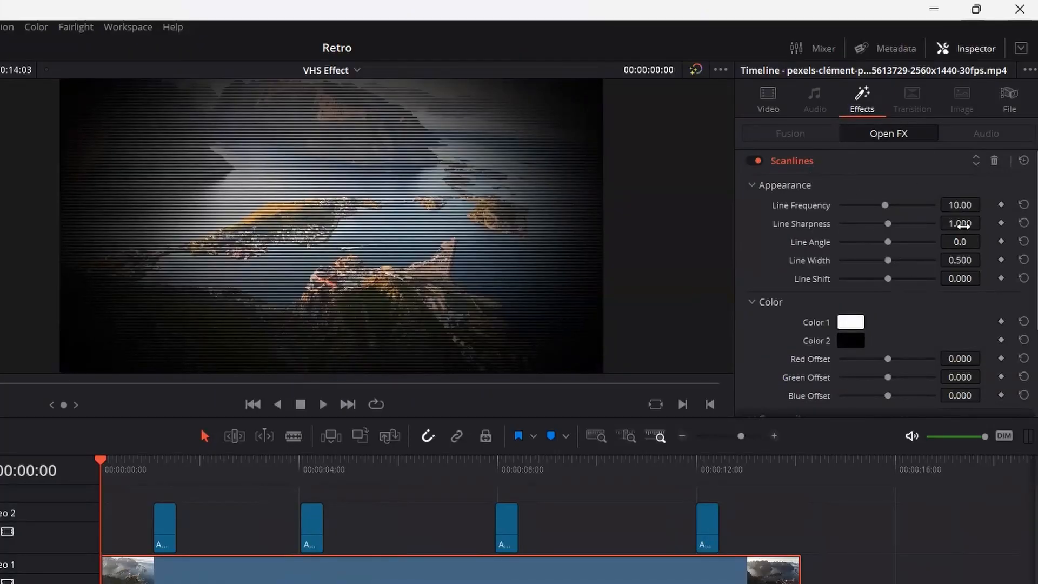
click(959, 222)
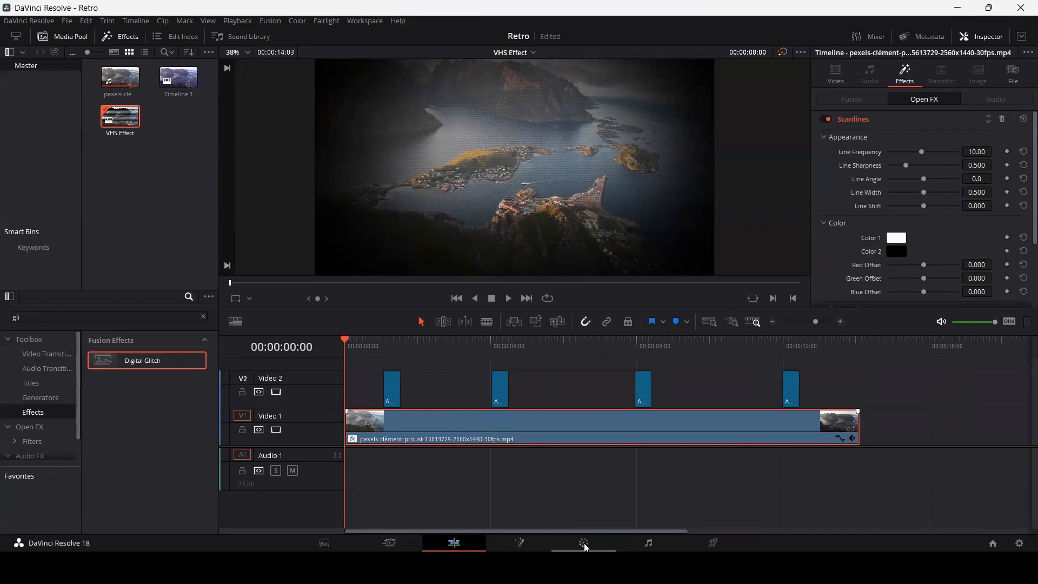
On the Color page, push the Gain wheel toward blue/magenta to tint highlights purplish, then return to Edit
click(583, 542)
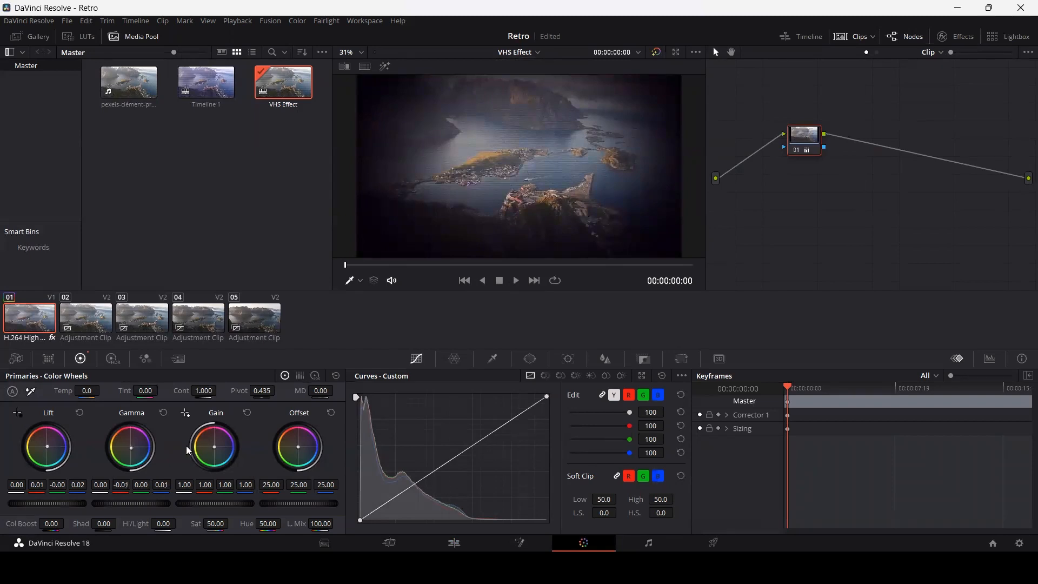
drag(213, 447, 299, 449)
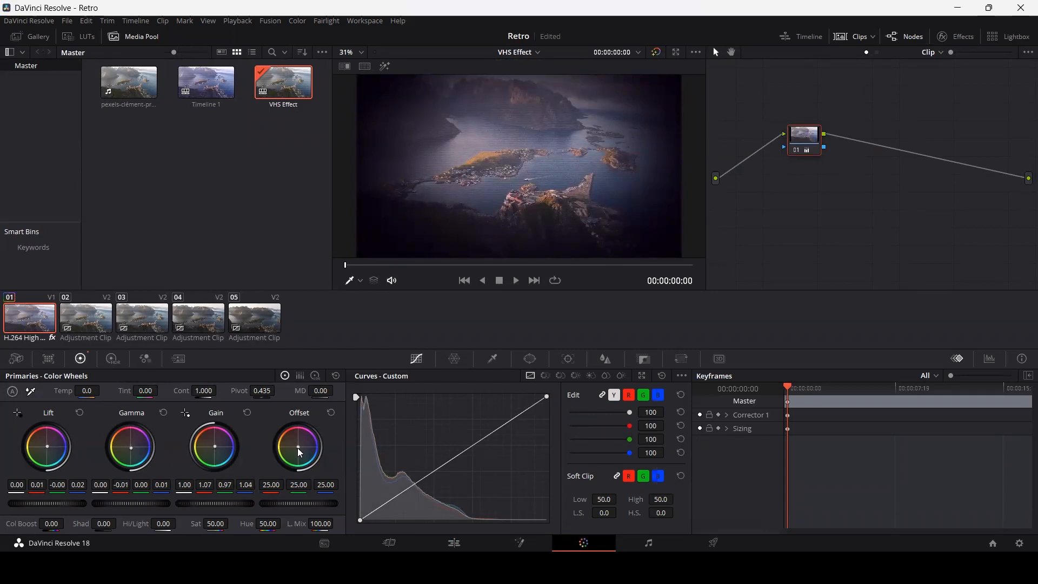
click(453, 541)
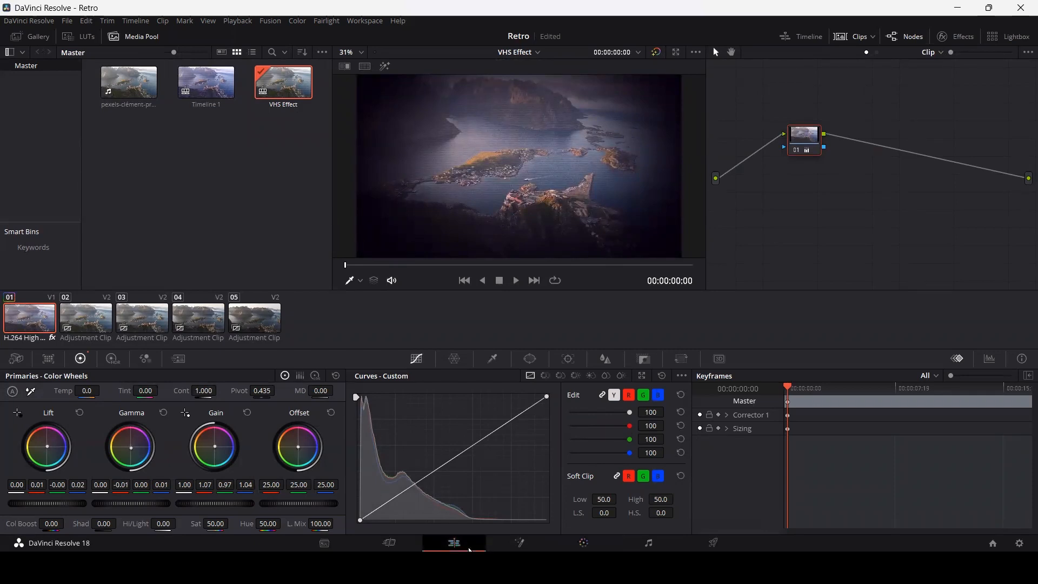